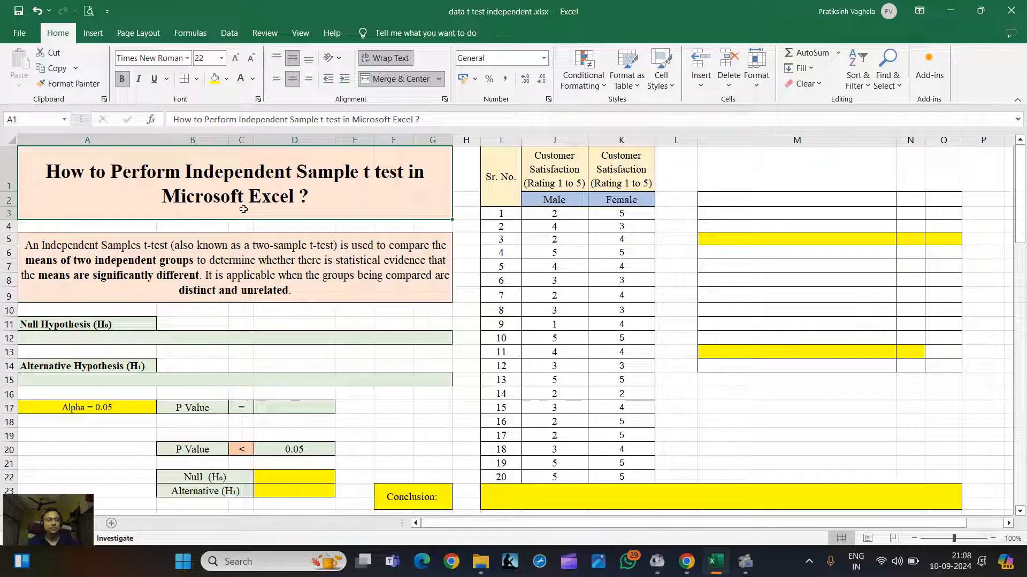
mouse_move(30, 251)
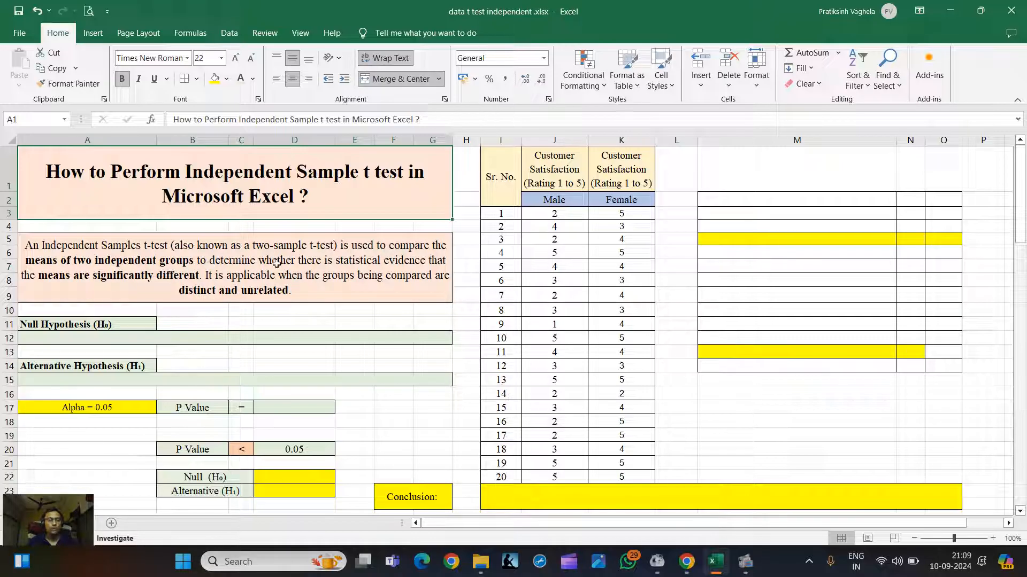
mouse_move(428, 267)
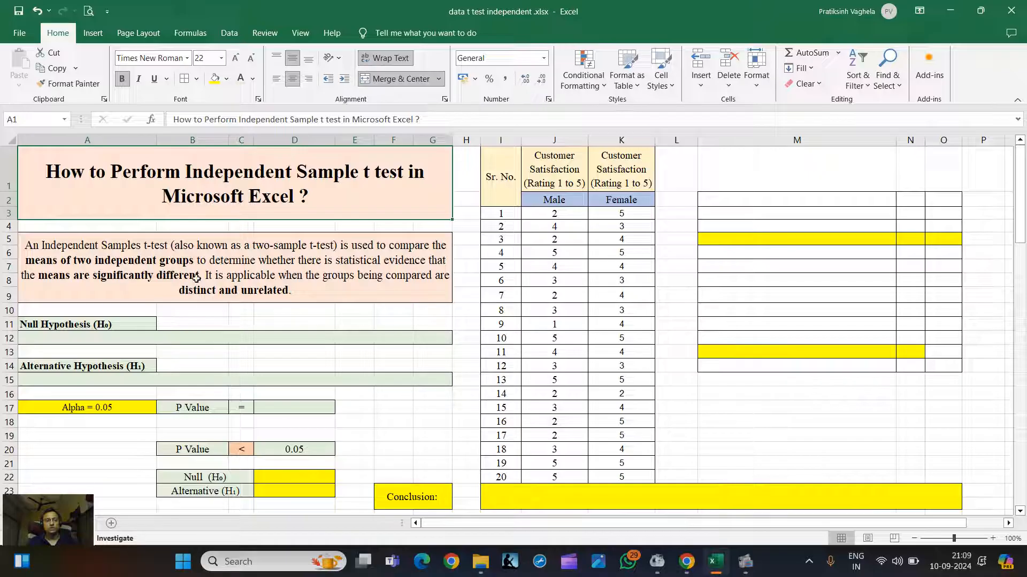
mouse_move(355, 295)
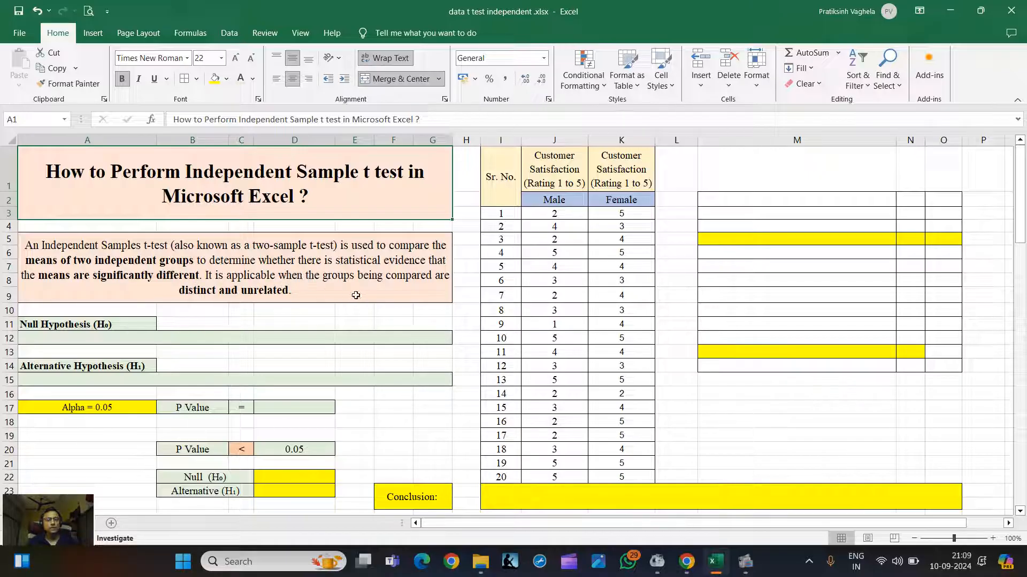
mouse_move(242, 293)
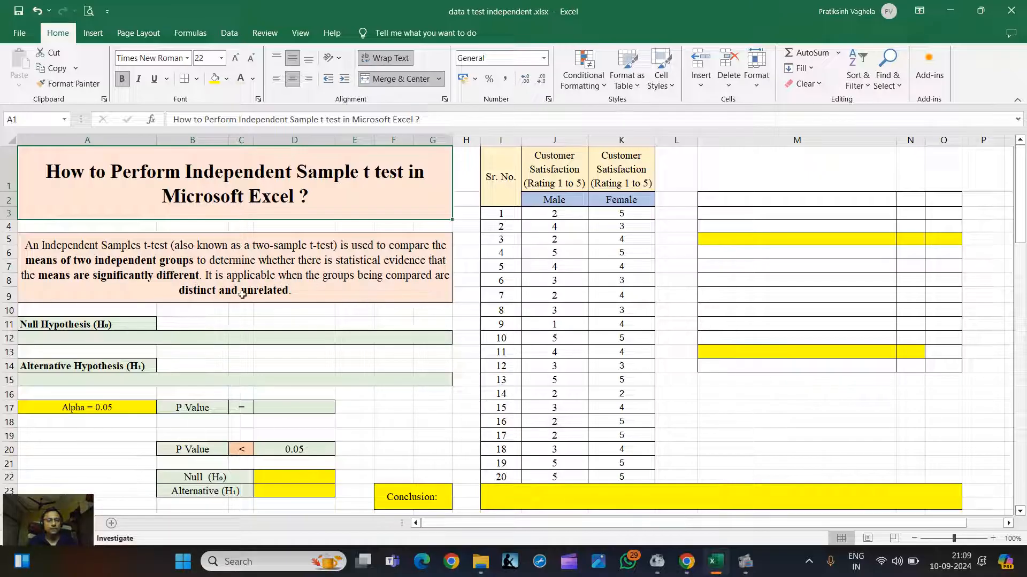
- Review the Male and Female satisfaction rating columns that the t-test will compare
left_click(235, 268)
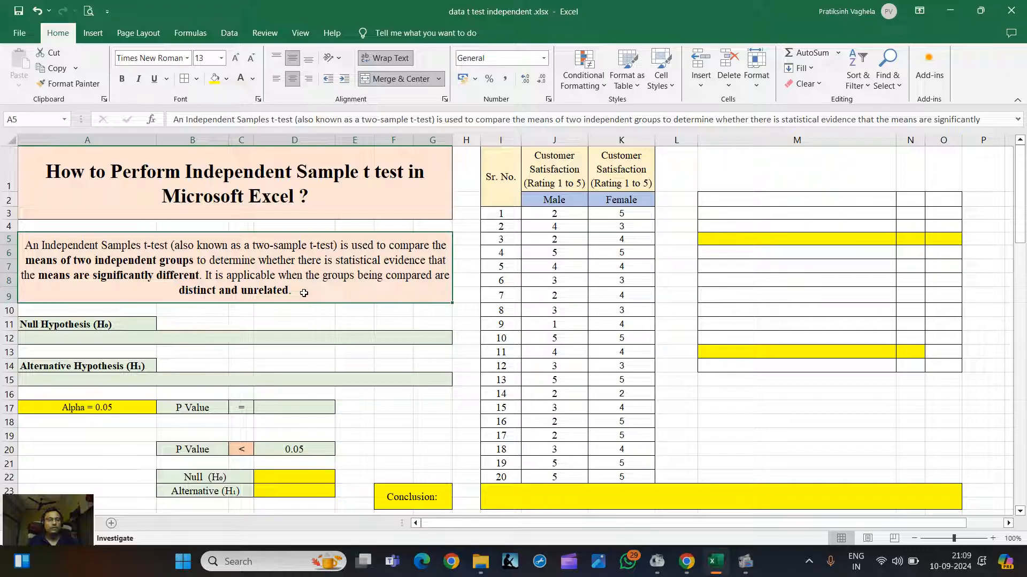
left_click(500, 176)
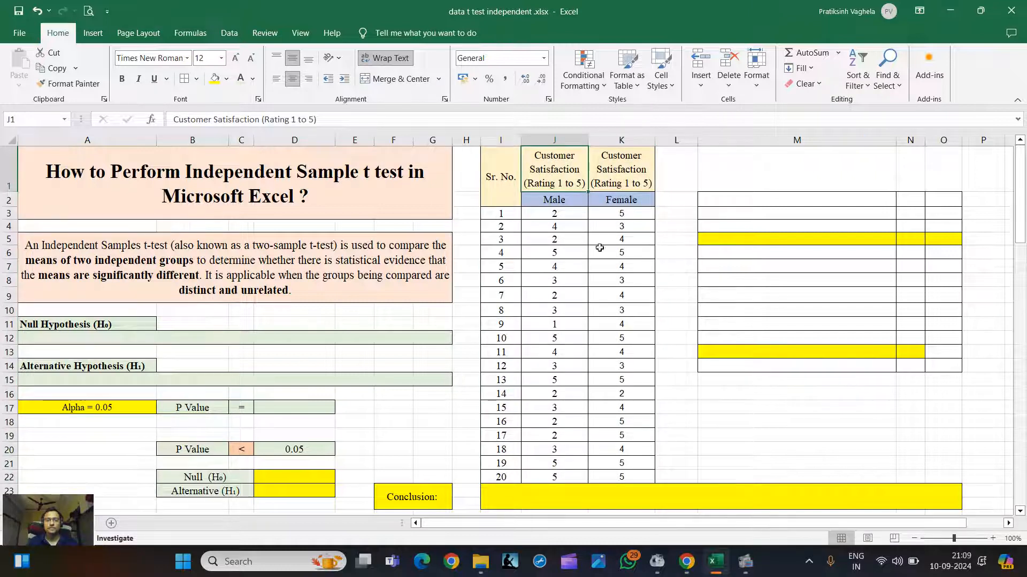
mouse_move(599, 258)
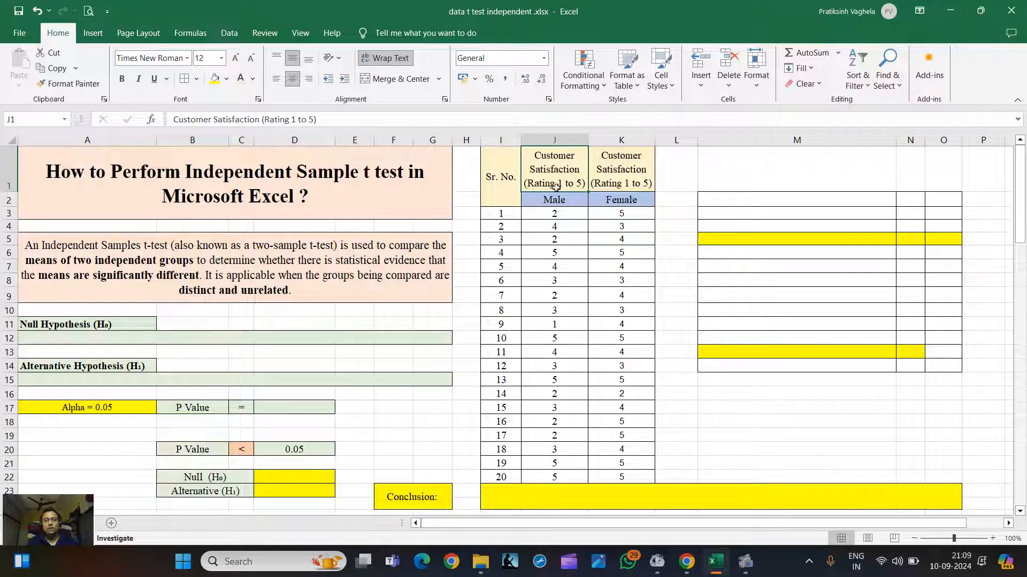
left_click_drag(554, 200, 554, 477)
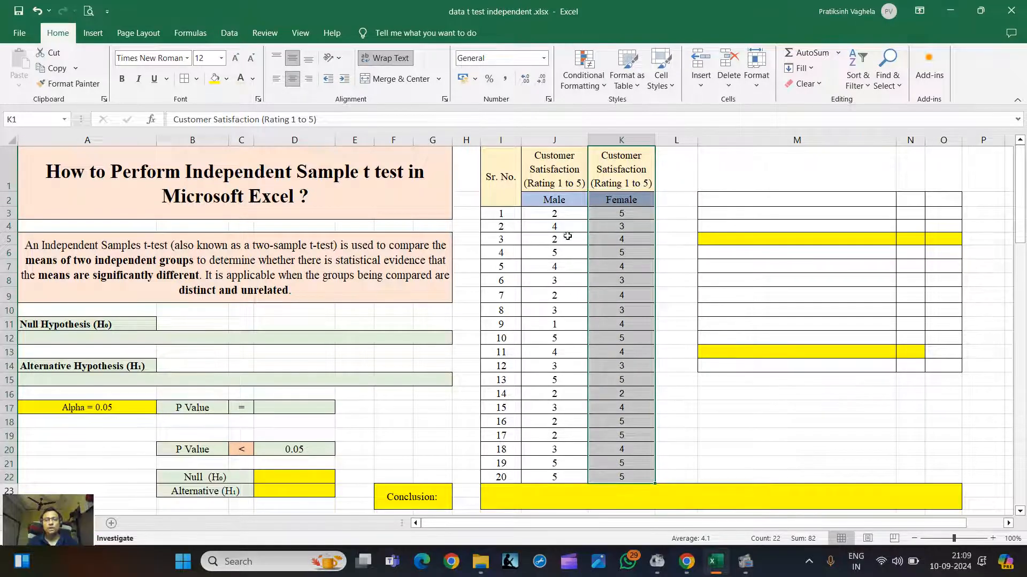
left_click(554, 169)
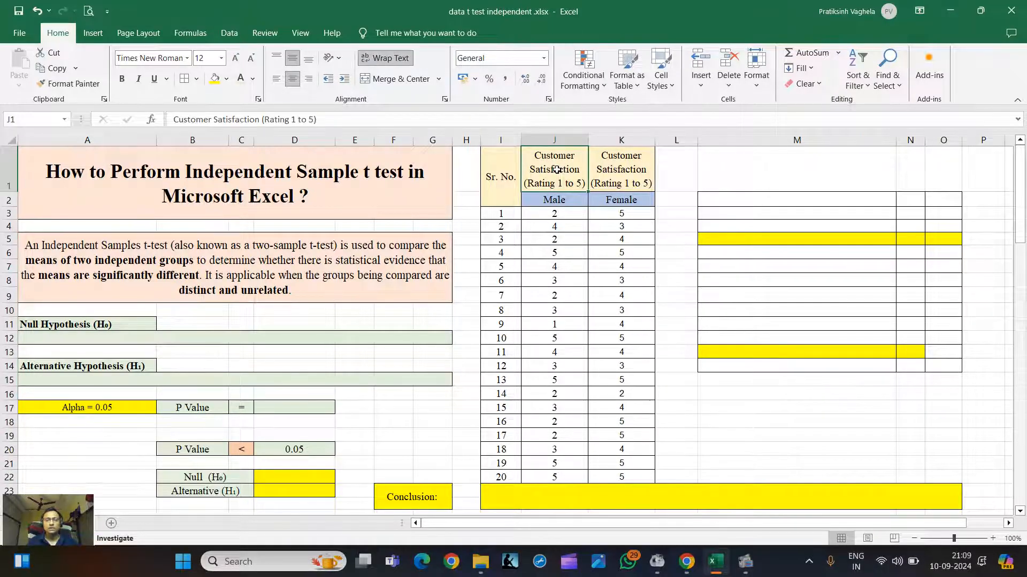
left_click(553, 214)
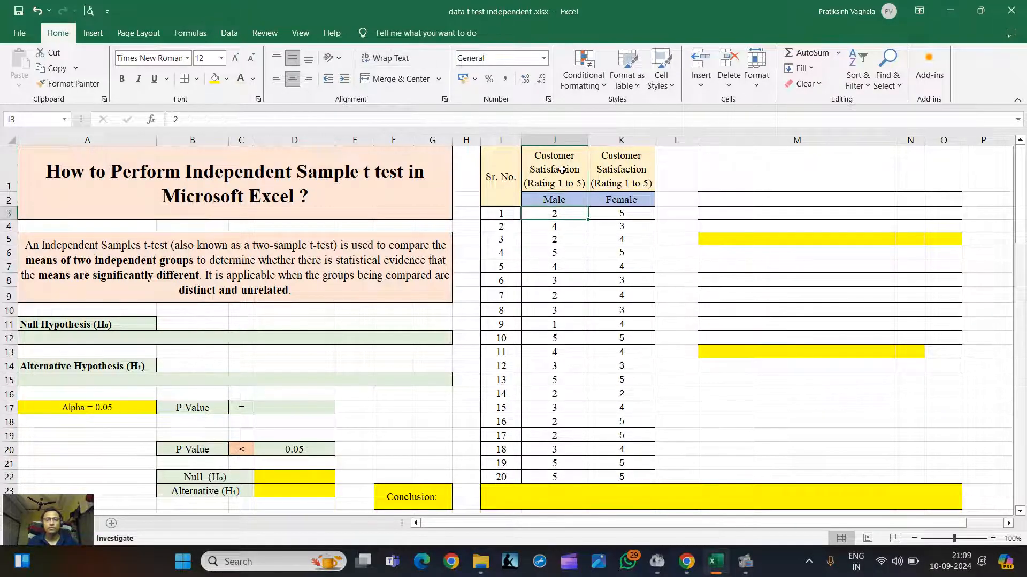
left_click(554, 169)
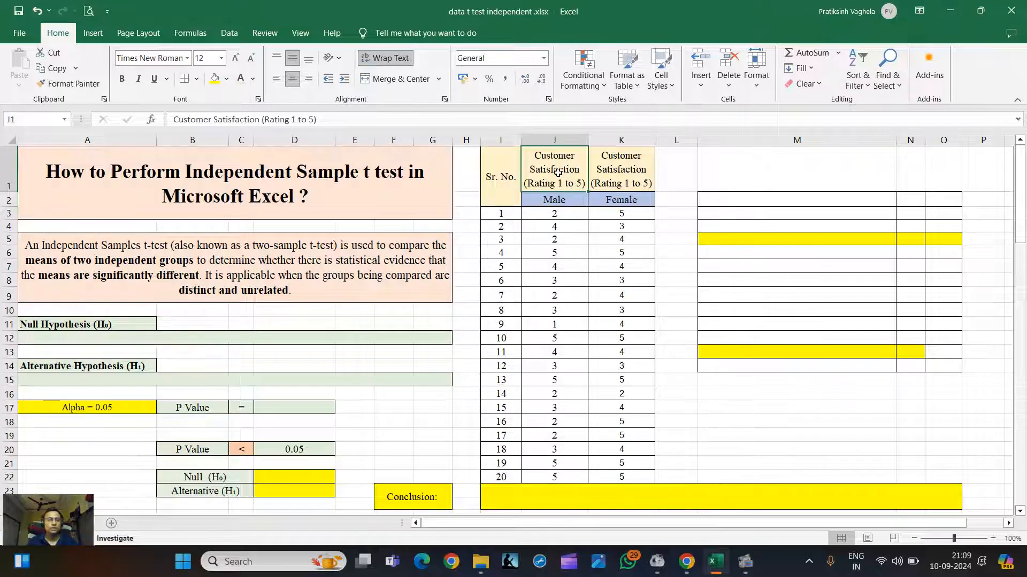
left_click(620, 169)
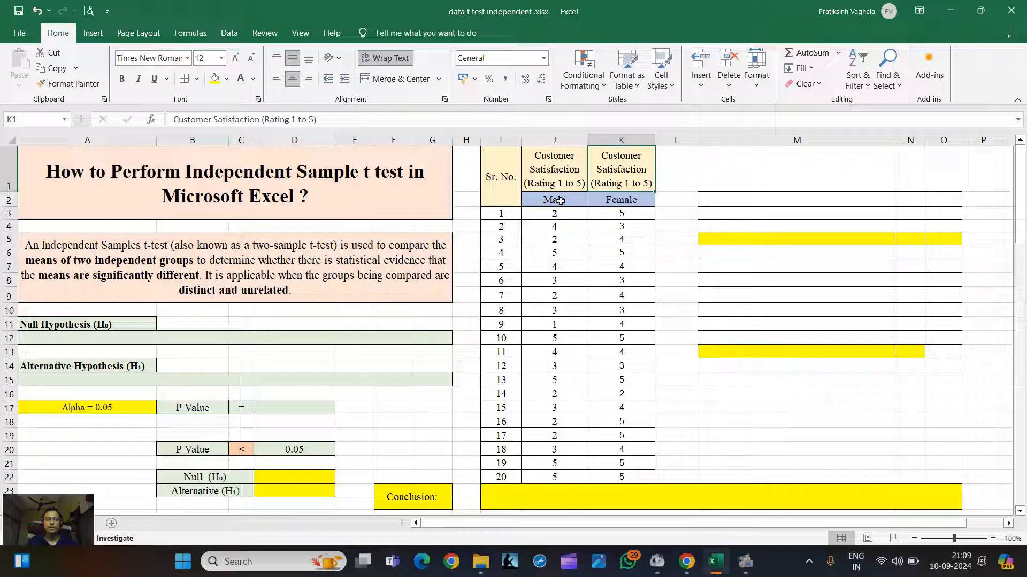
left_click_drag(620, 200, 620, 239)
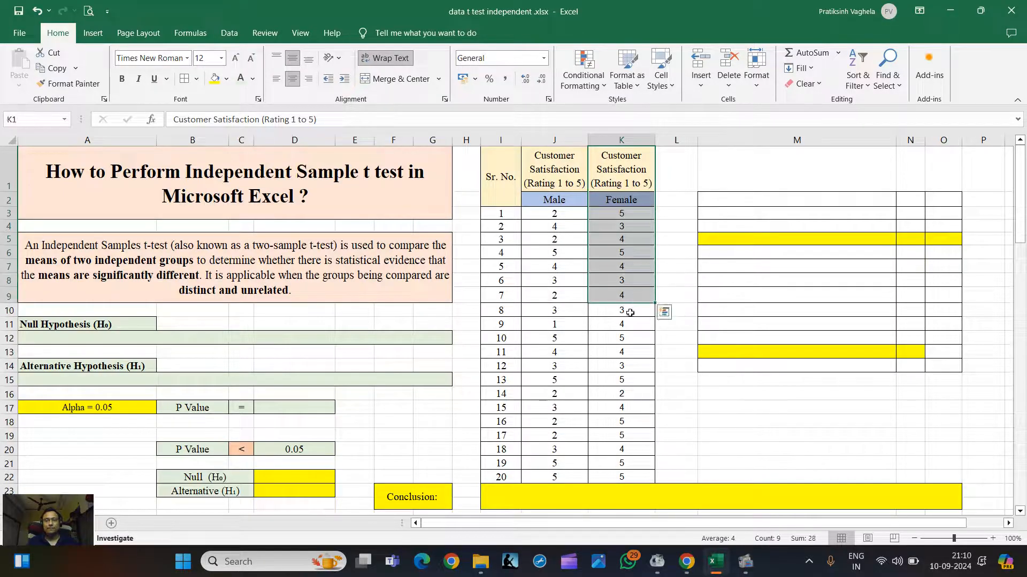
left_click(621, 310)
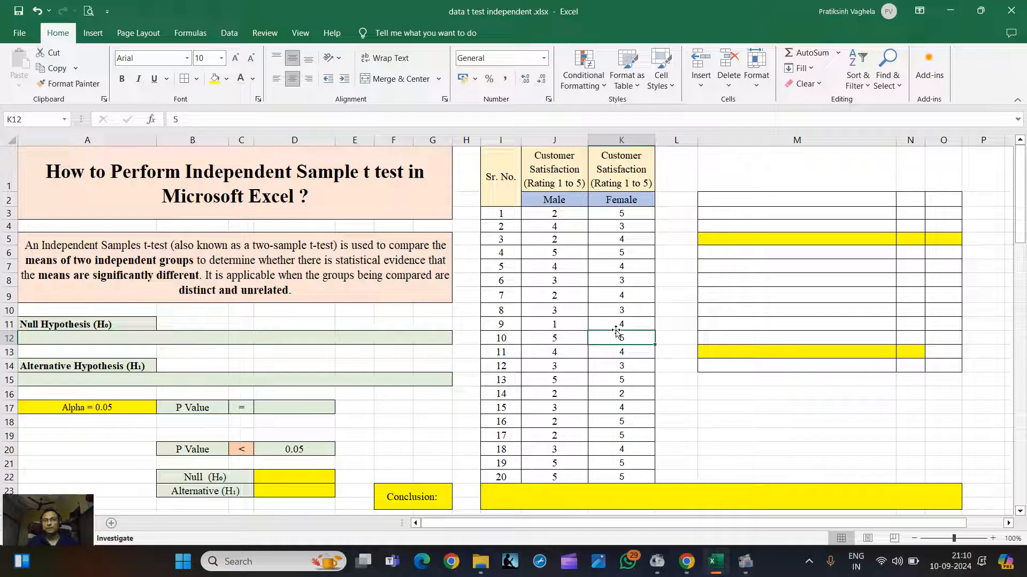
- State the null (means equal) in A12 and alternative (means differ) in A15
left_click(235, 338)
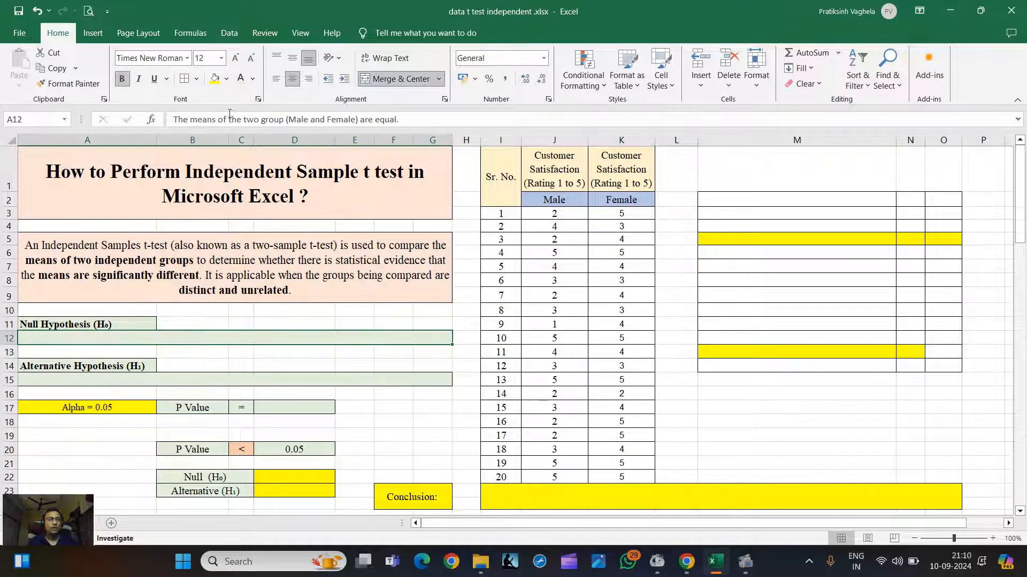
left_click(254, 78)
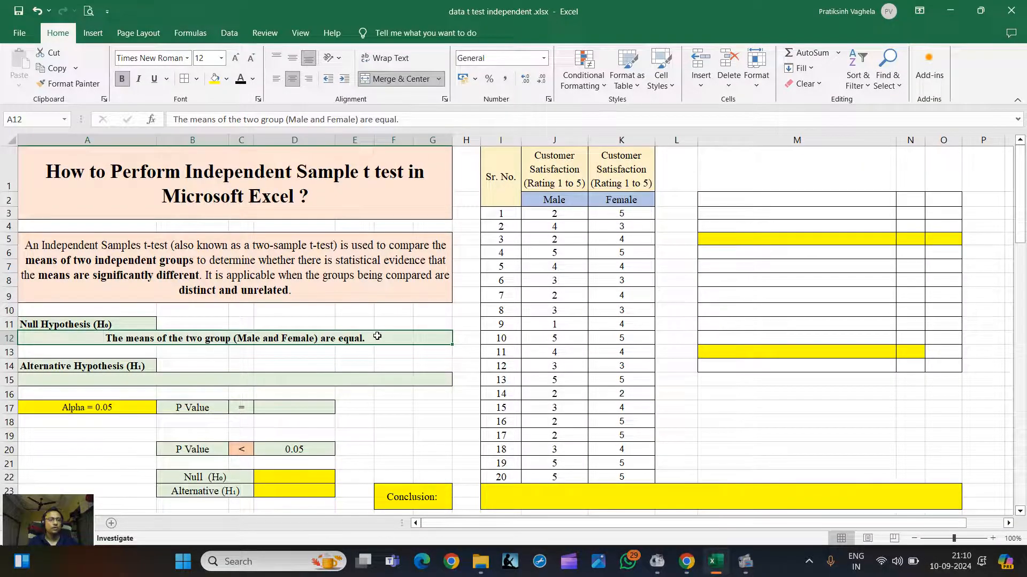
left_click(235, 380)
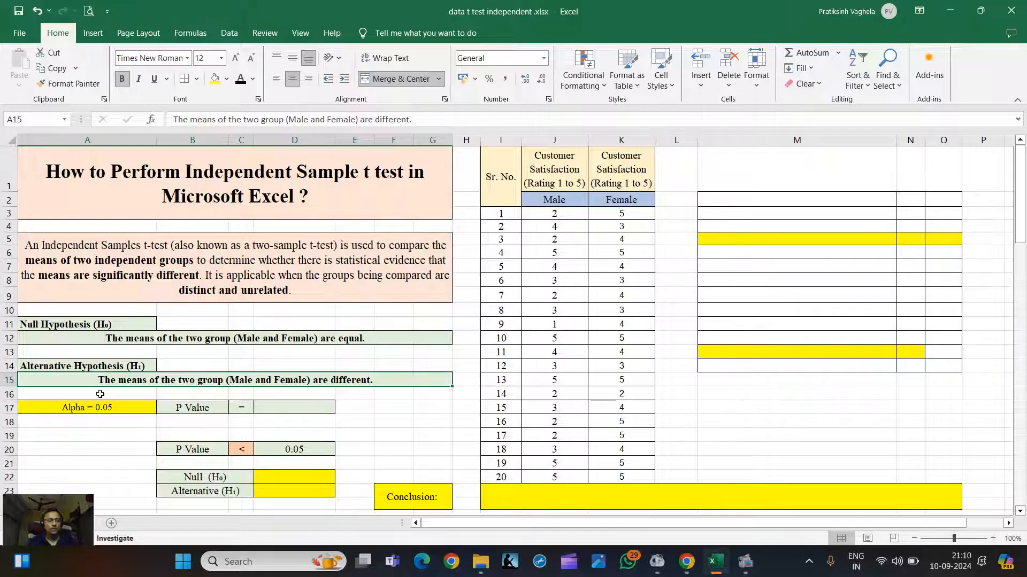
mouse_move(127, 387)
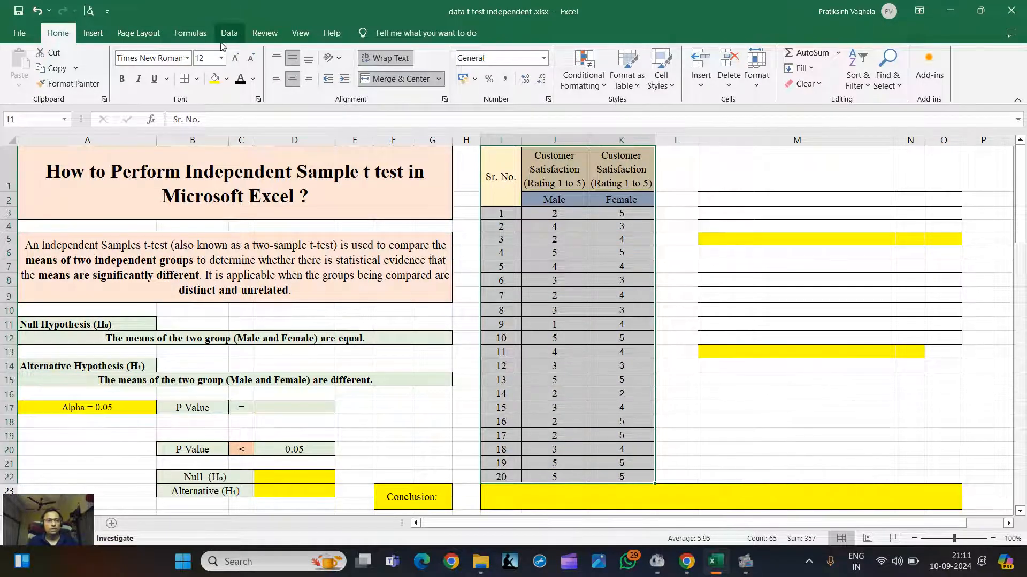
- Choose t-Test: Two-Sample Assuming Unequal Variances from the Data Analysis tools
left_click(228, 33)
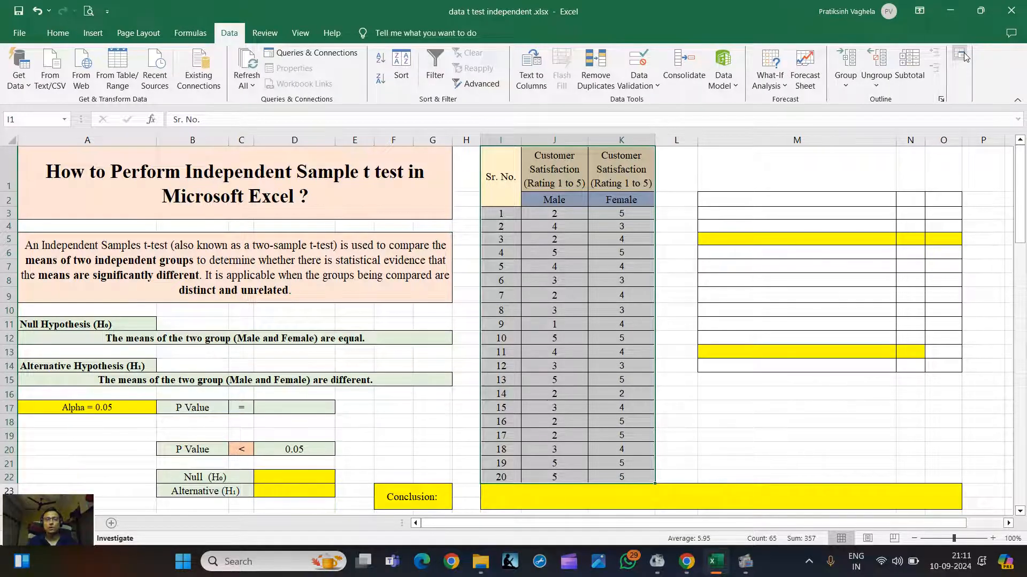
left_click(960, 55)
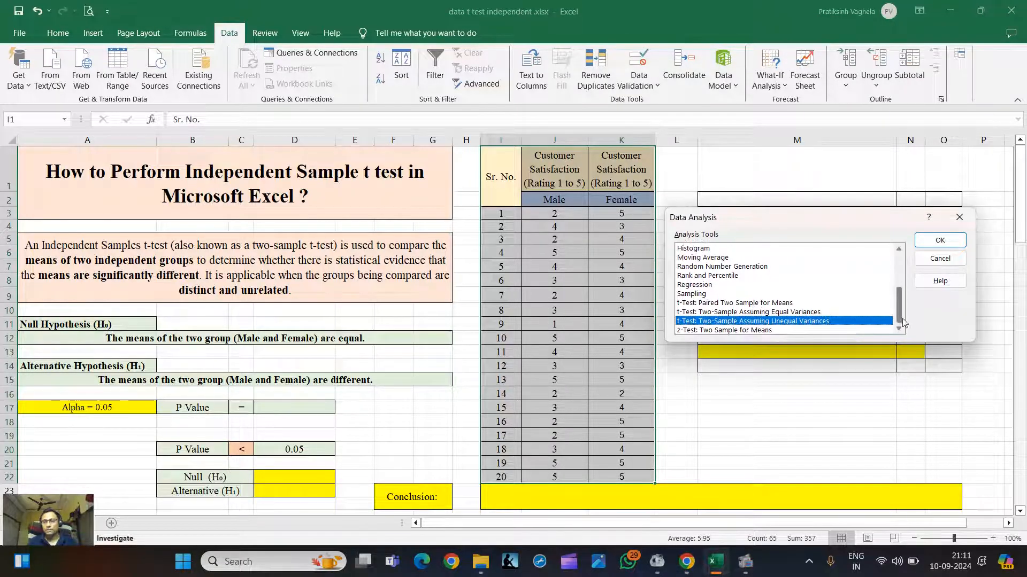
left_click(747, 311)
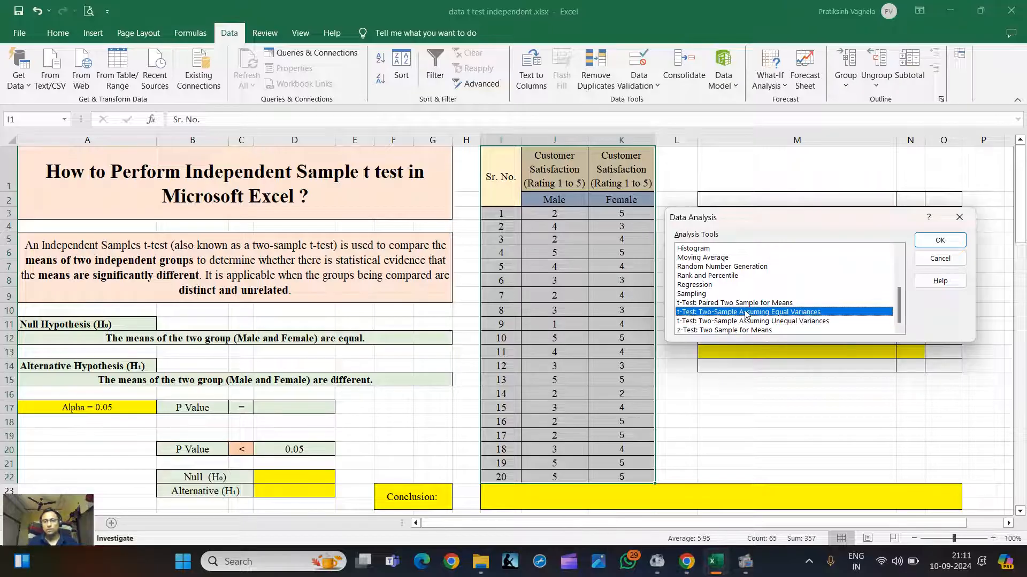
mouse_move(821, 320)
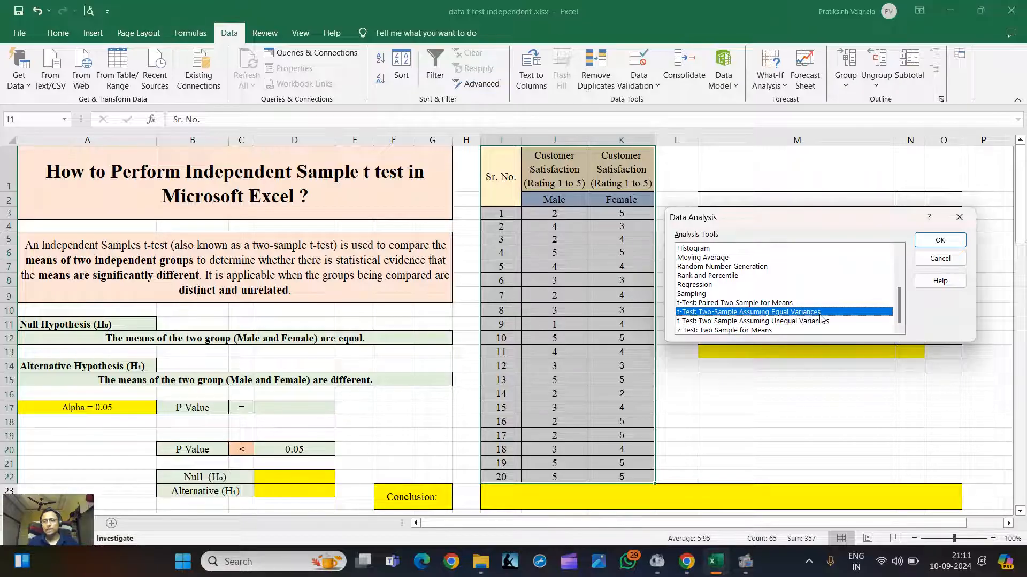
left_click(752, 320)
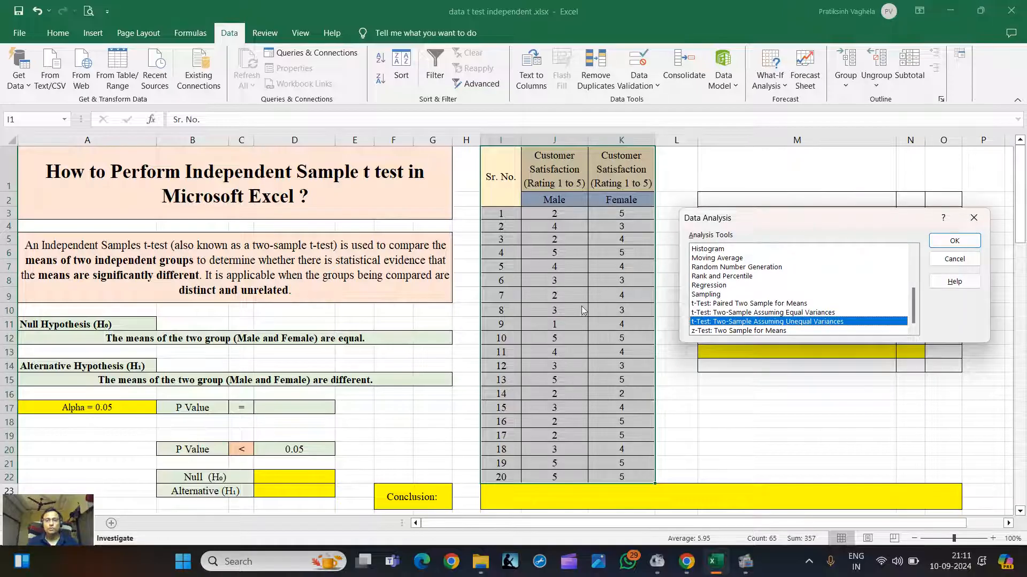
mouse_move(568, 331)
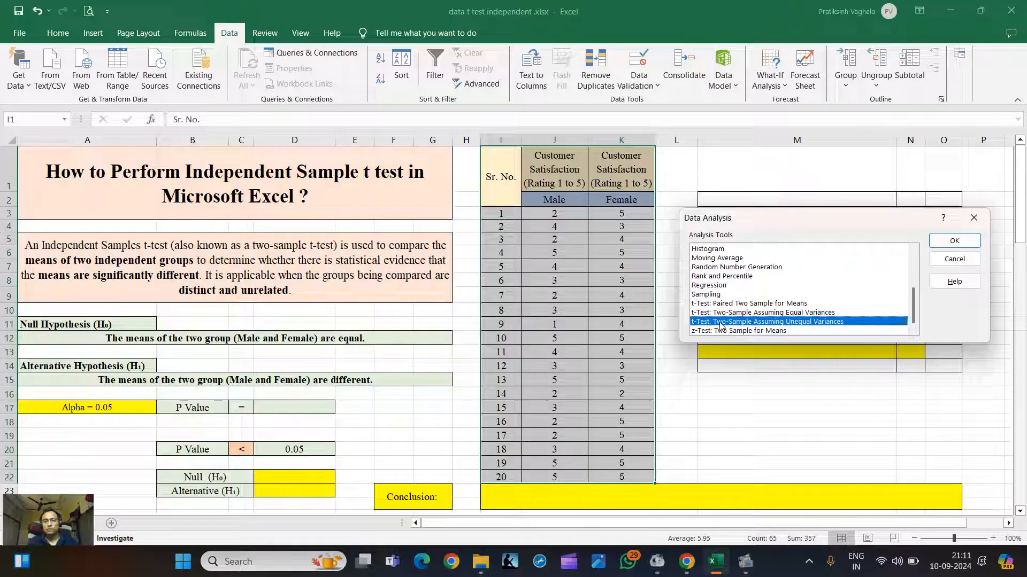
left_click(764, 312)
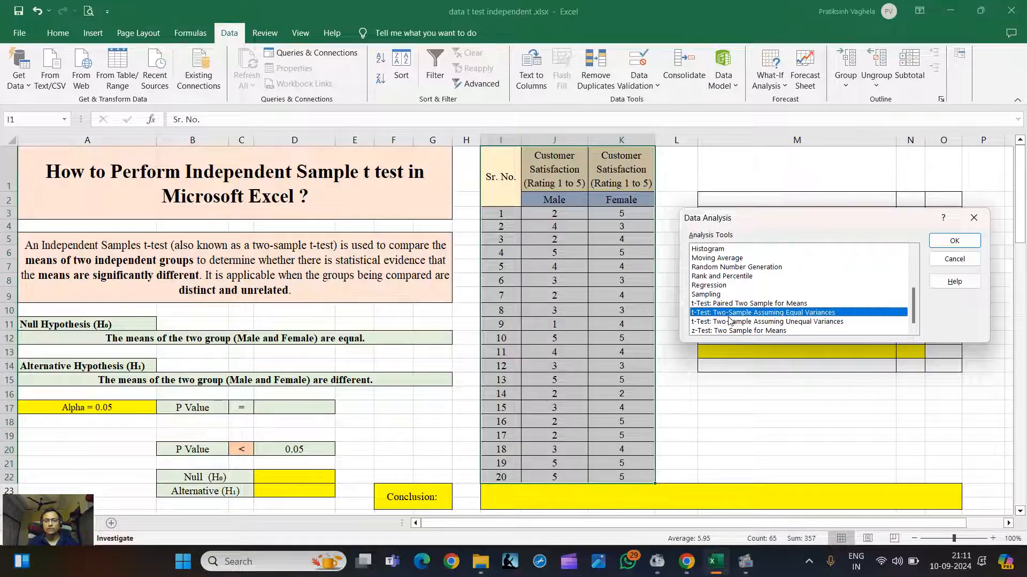
left_click(766, 322)
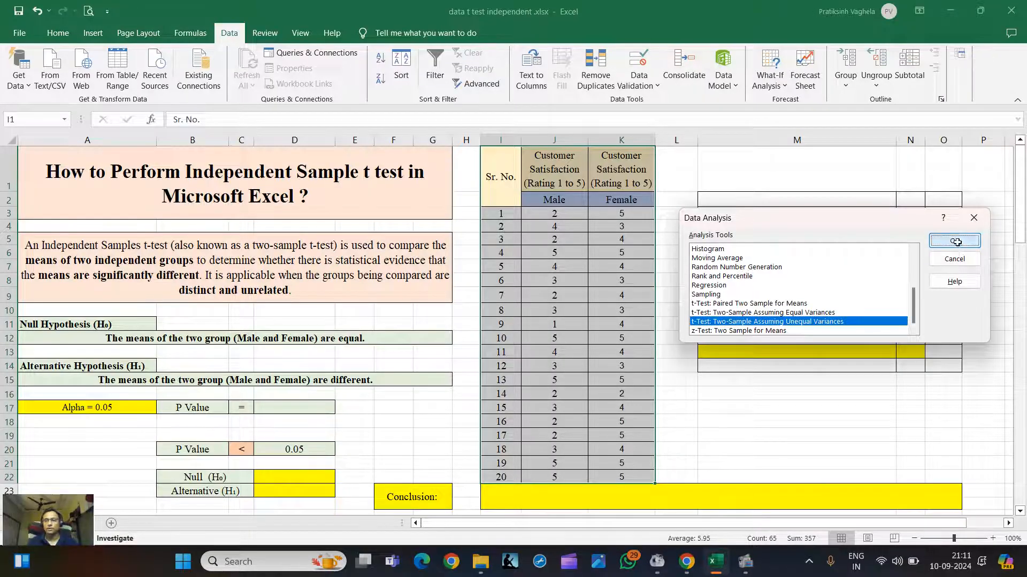
- Run the t-test with ranges J2:J22 and K2:K22, Labels ticked, output at M2
left_click(953, 241)
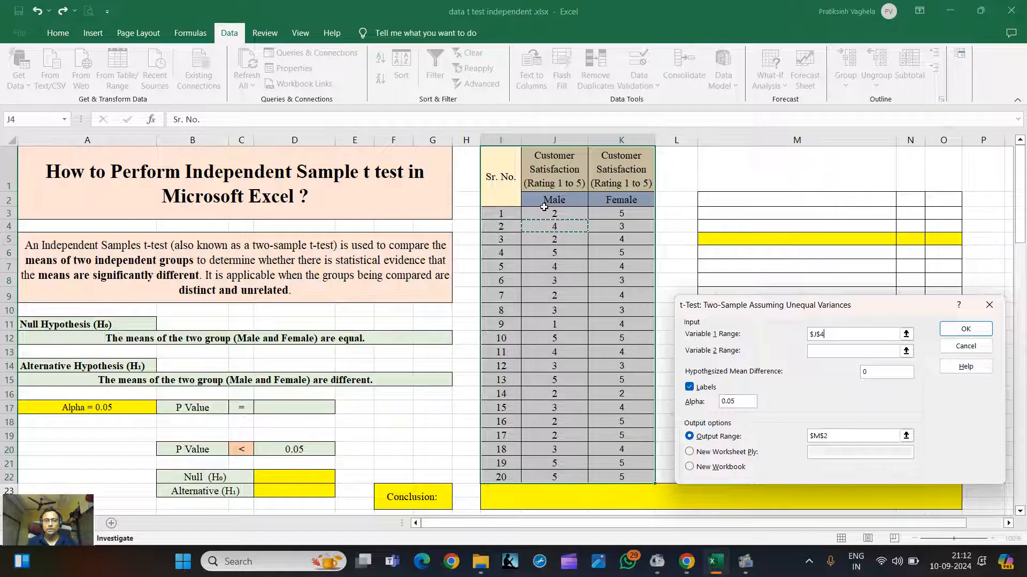
left_click_drag(554, 200, 554, 477)
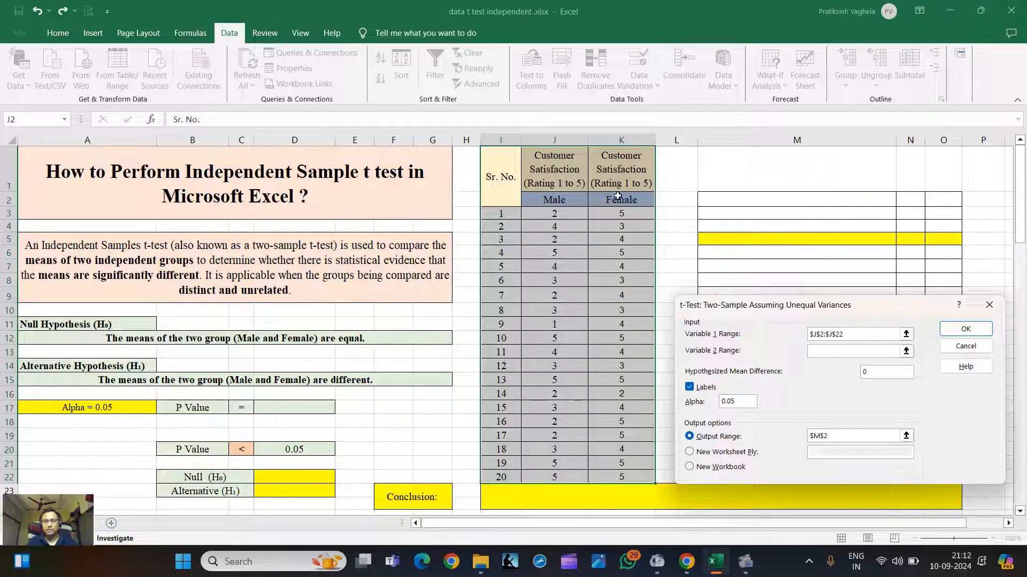
left_click_drag(620, 214, 621, 477)
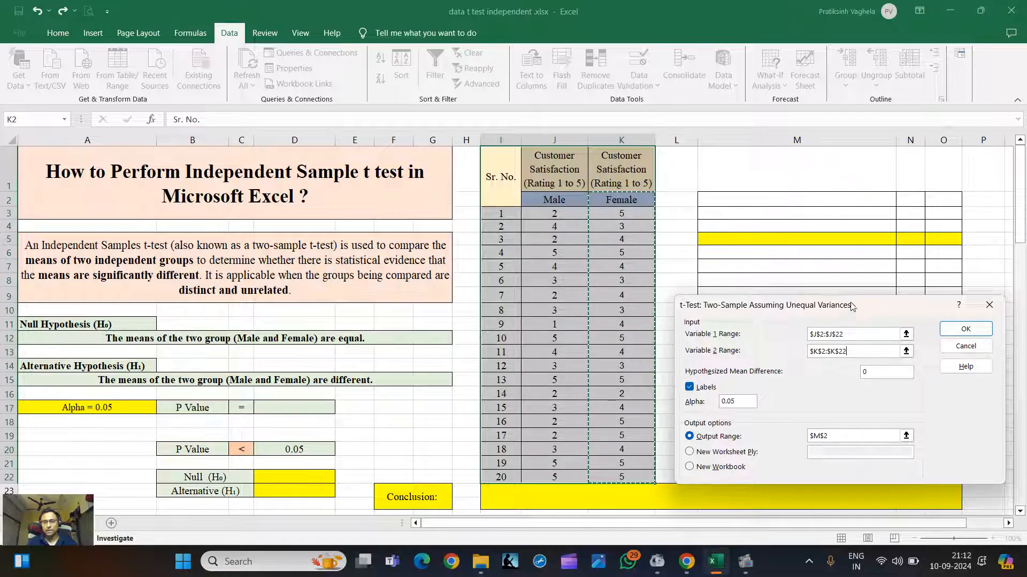
left_click_drag(765, 305, 765, 263)
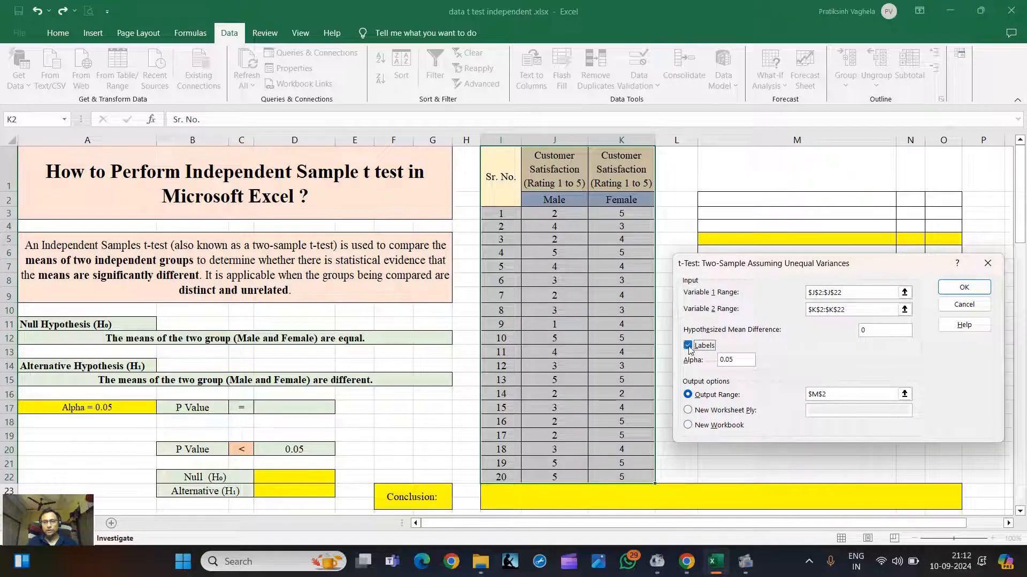
left_click(736, 360)
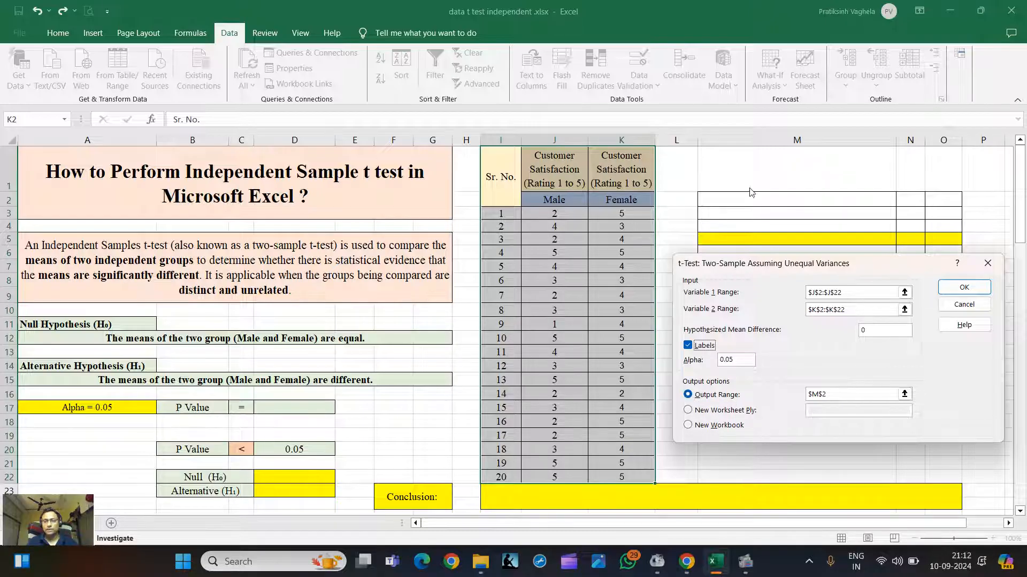
left_click(795, 200)
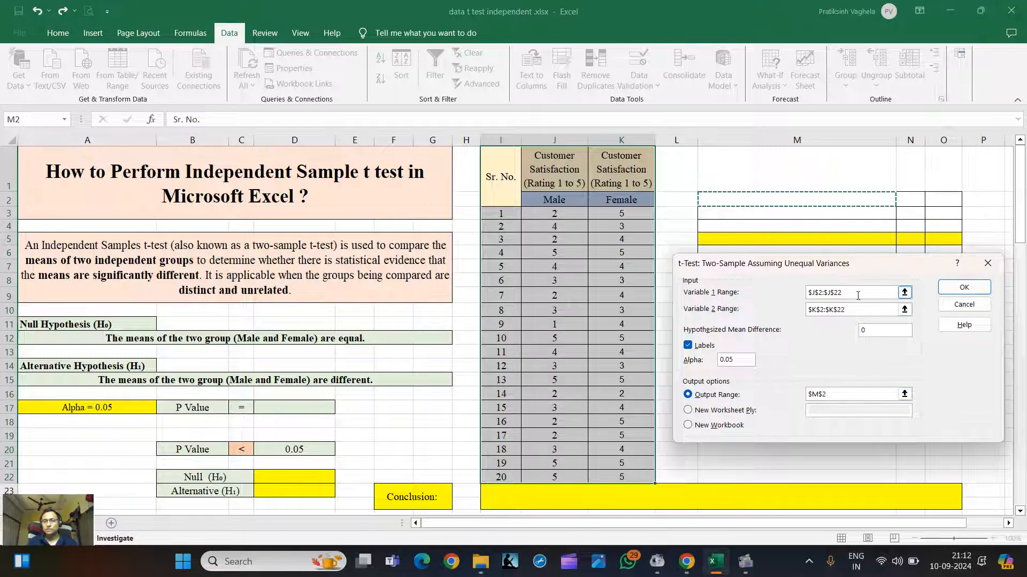
left_click(963, 286)
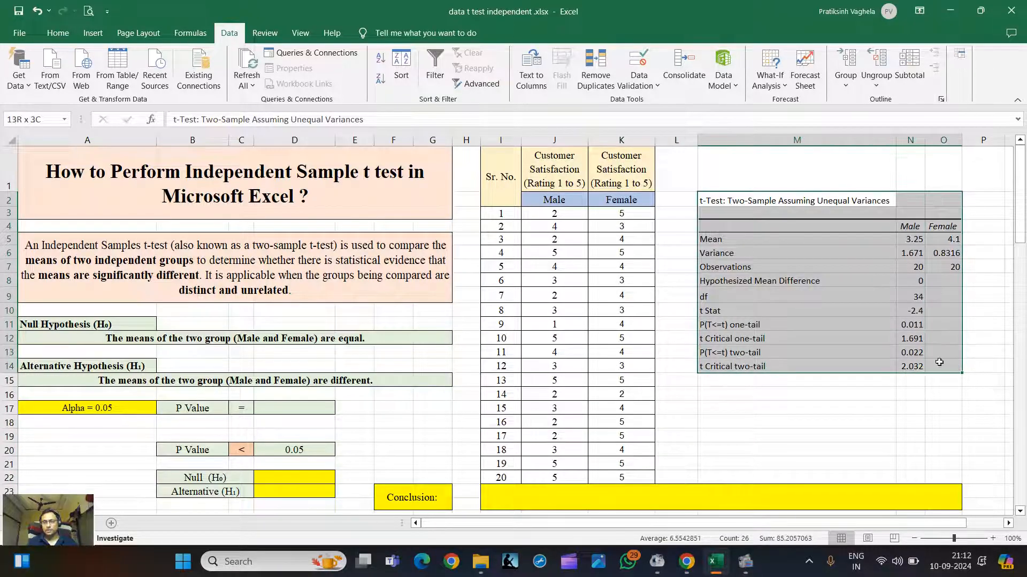
- Format the t-test table: 12-point text, two decimals, borders, Mean row yellow
left_click(57, 33)
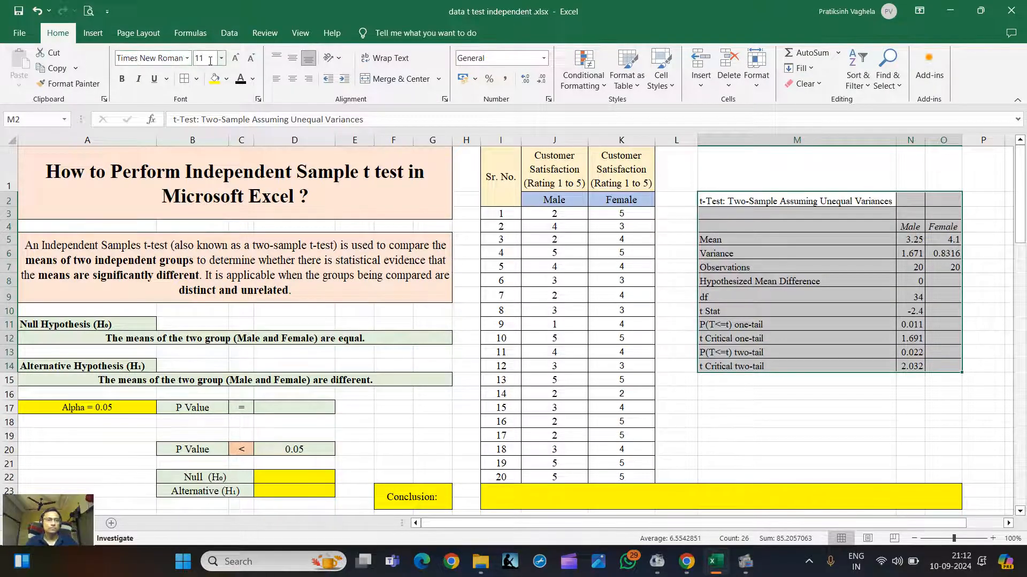
left_click(205, 58)
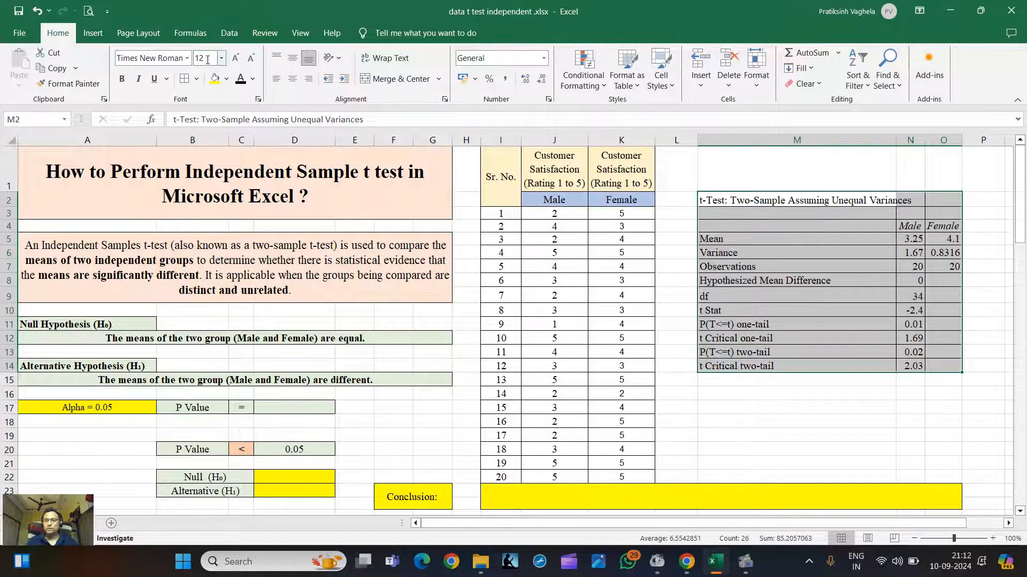
left_click(796, 238)
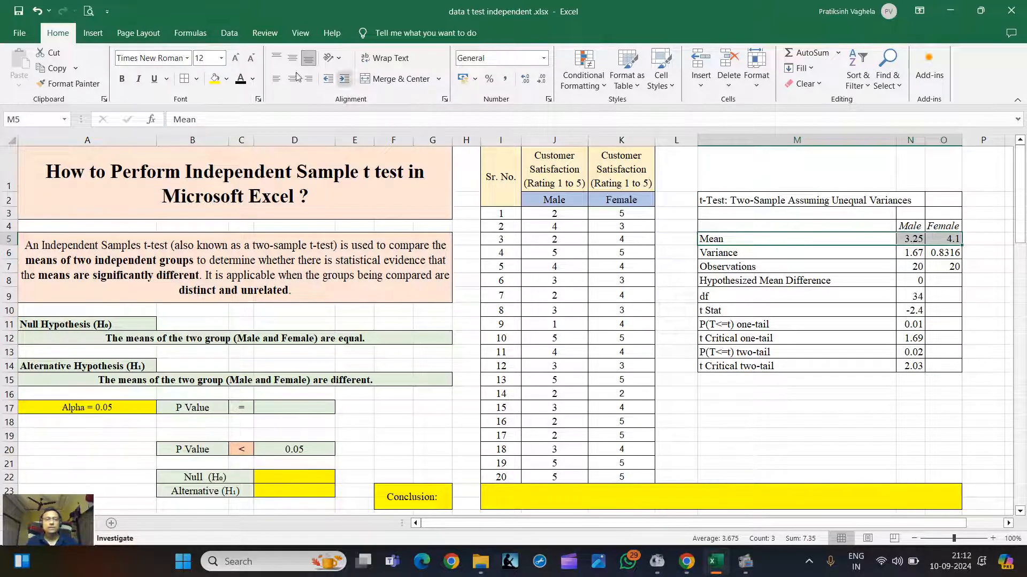
left_click(796, 280)
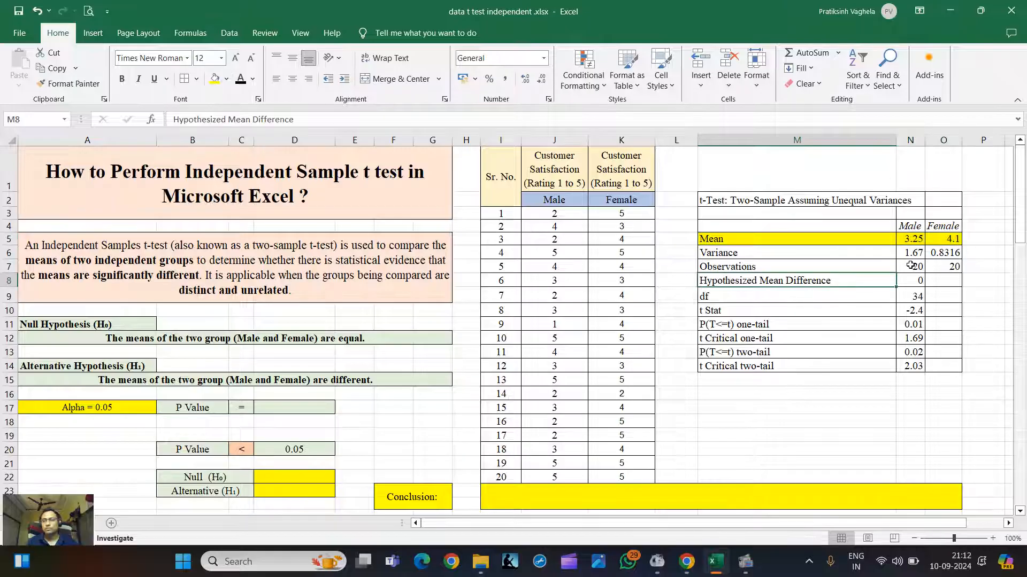
left_click(795, 266)
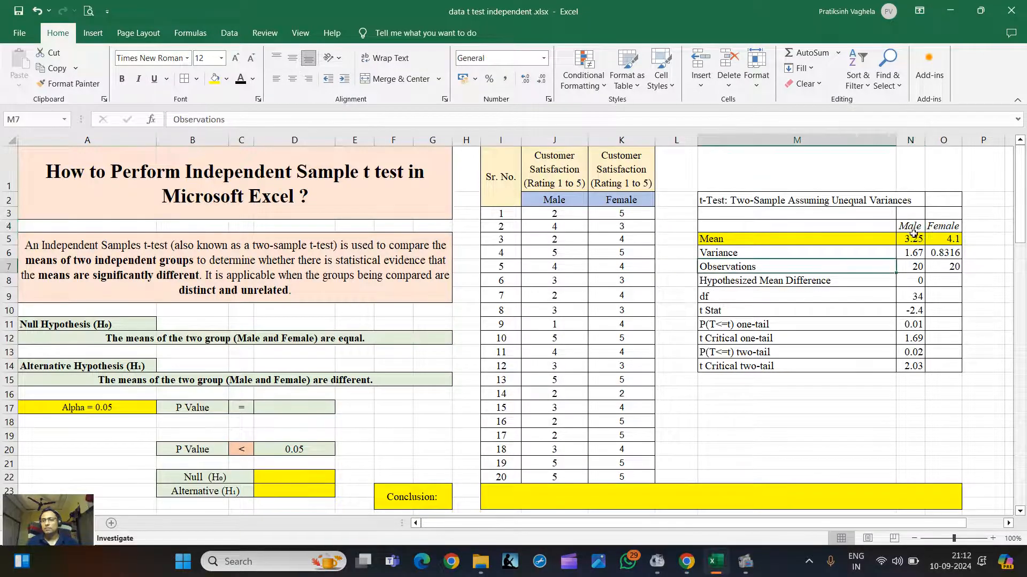
left_click(910, 238)
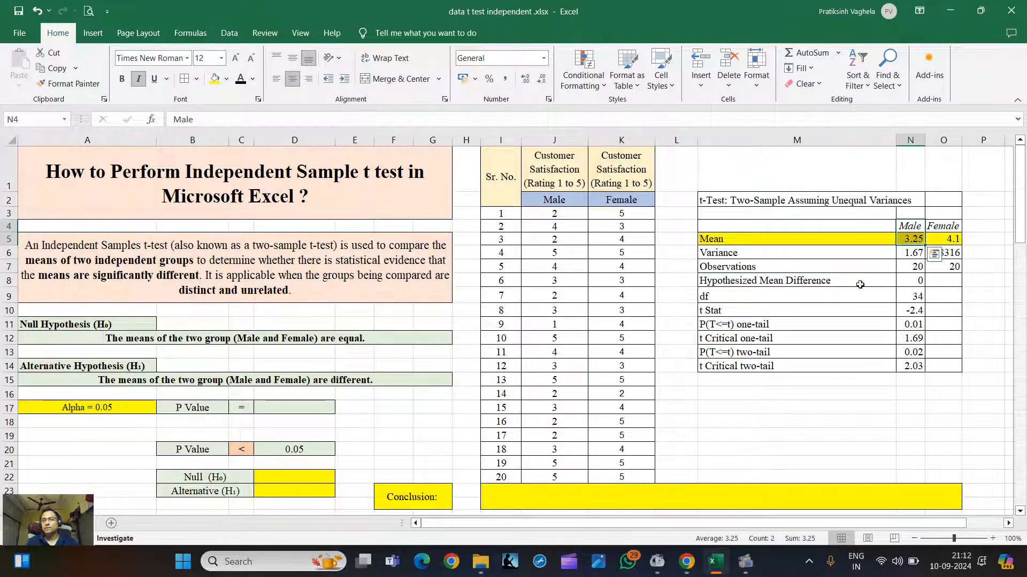
left_click(943, 238)
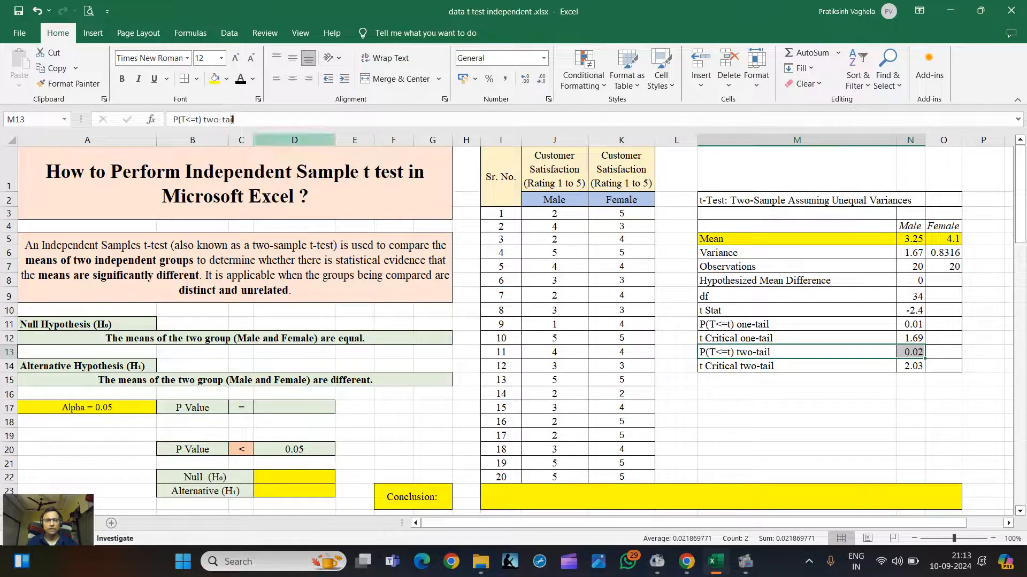
- Highlight the P(T<=t) two-tail row with 0.02 yellow and start entering it in D17
left_click(740, 352)
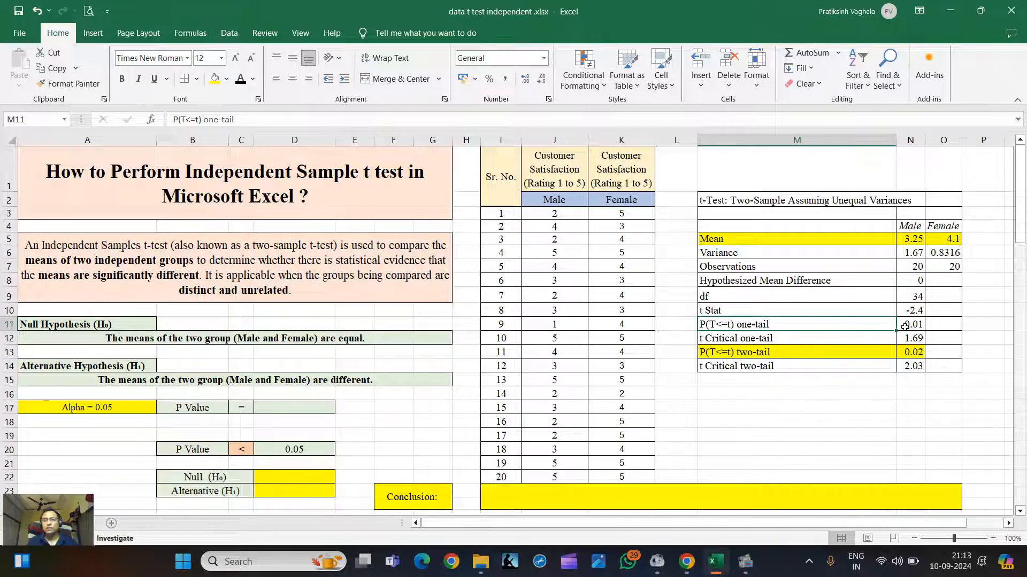
left_click(796, 392)
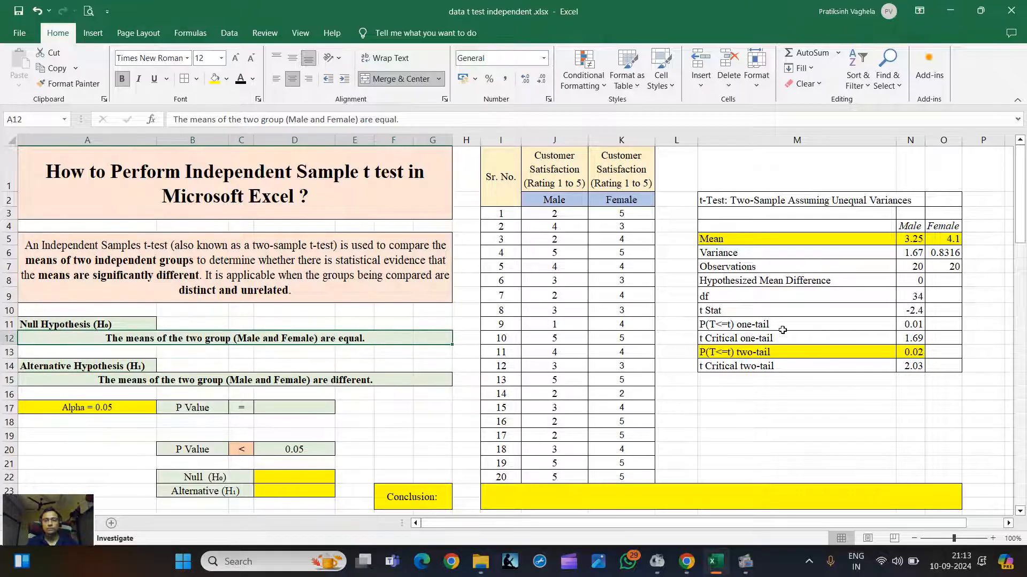
left_click(797, 324)
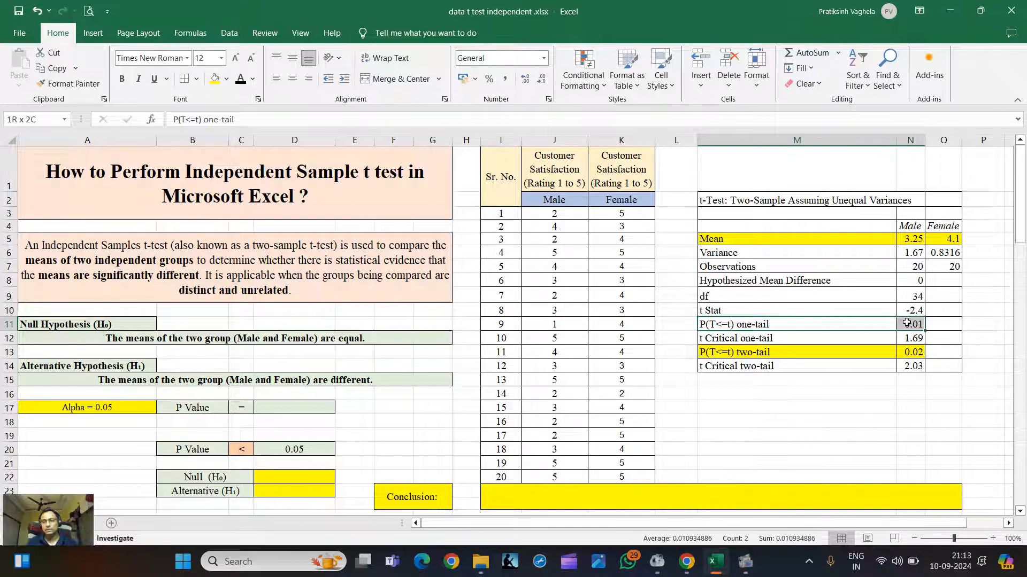
left_click(796, 352)
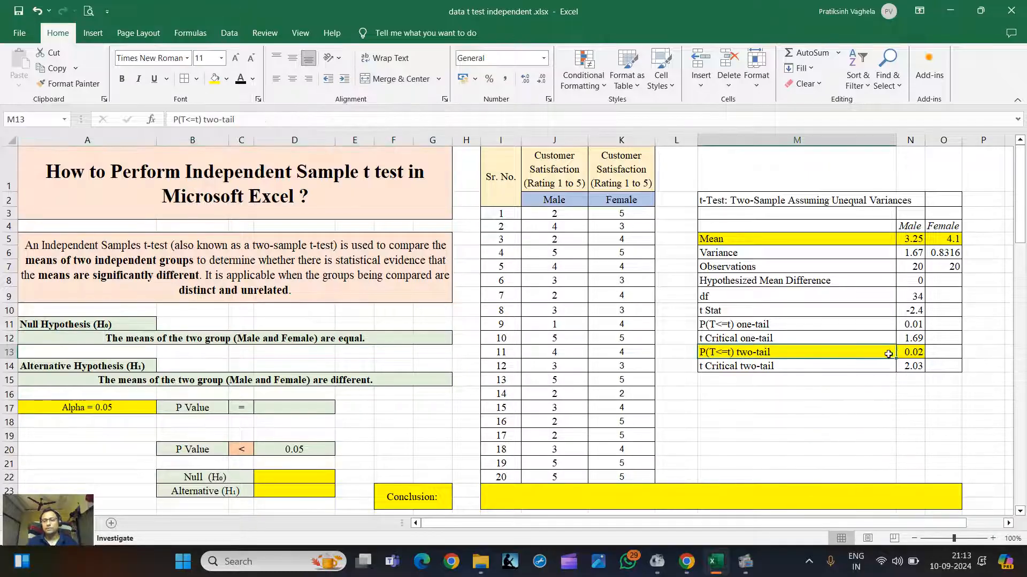
left_click(796, 380)
type("0.02")
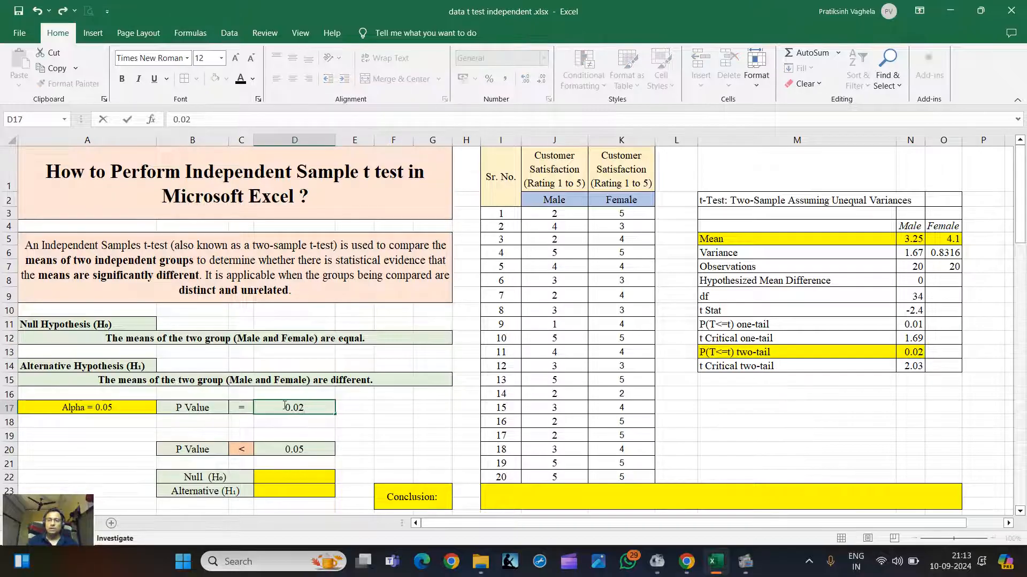
- Record P Value 0.02, the < comparison, Null Rejected and Alternative Accepted
left_click(393, 407)
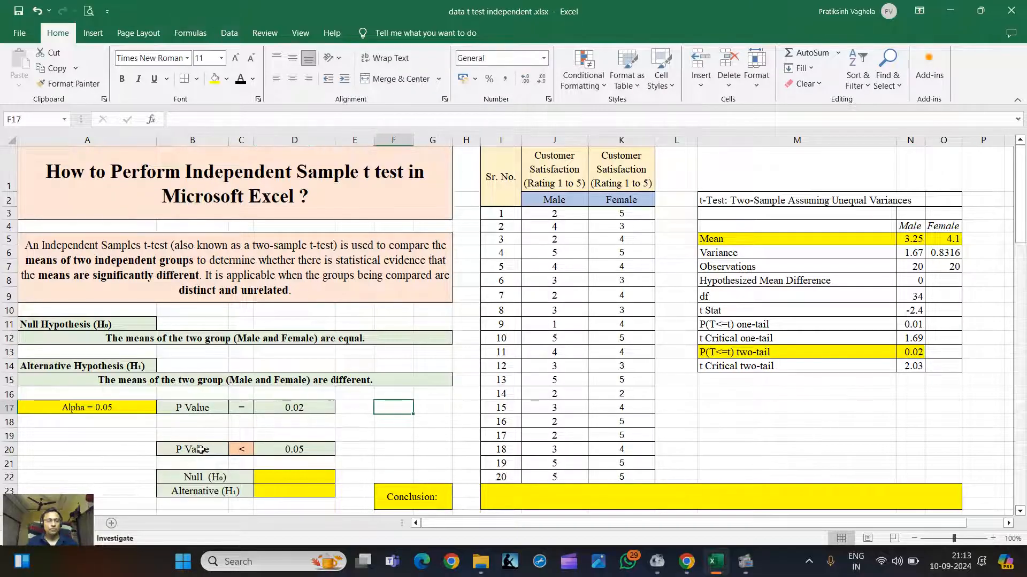
left_click(192, 449)
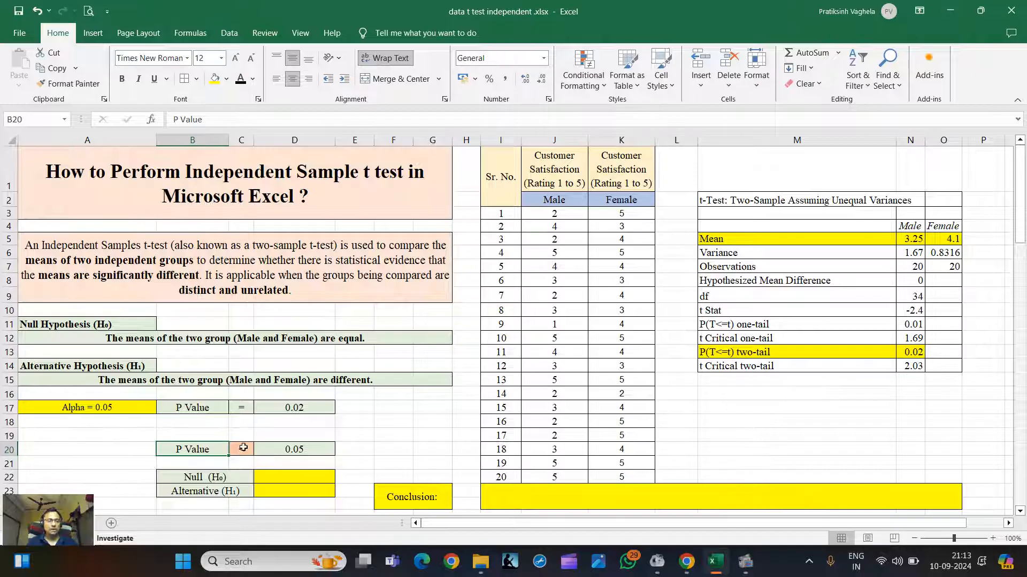
type("<")
left_click(294, 477)
type("Rejected")
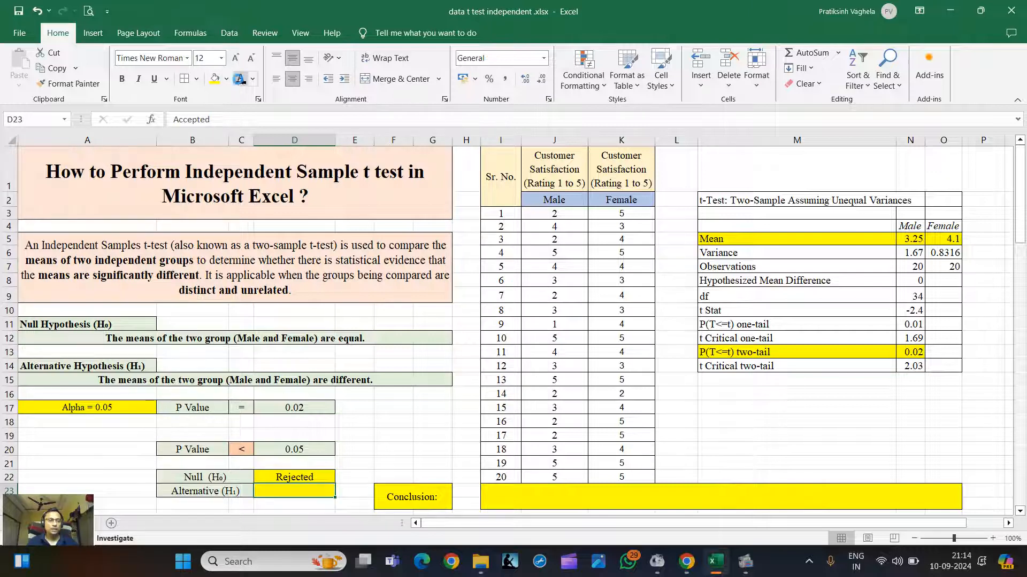
type("Accepted")
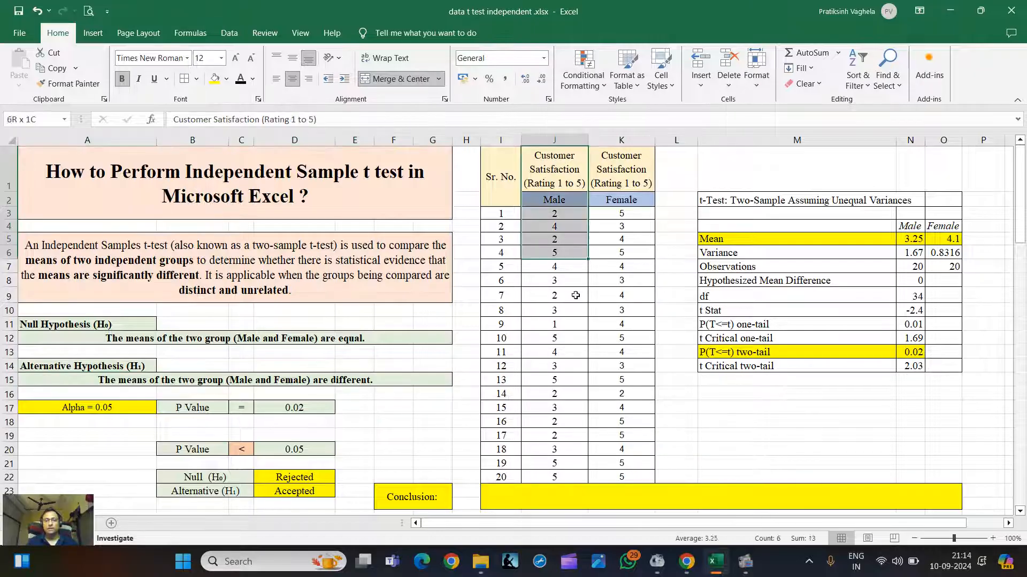
- Write the conclusion that male and female satisfaction differ significantly, unlikely due to chance
left_click_drag(554, 213, 554, 435)
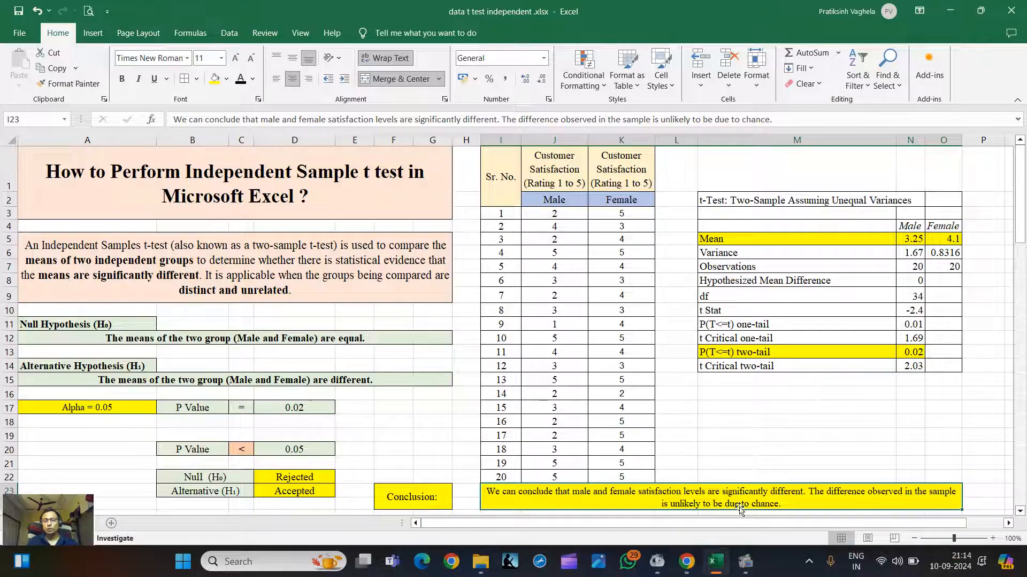
left_click(554, 280)
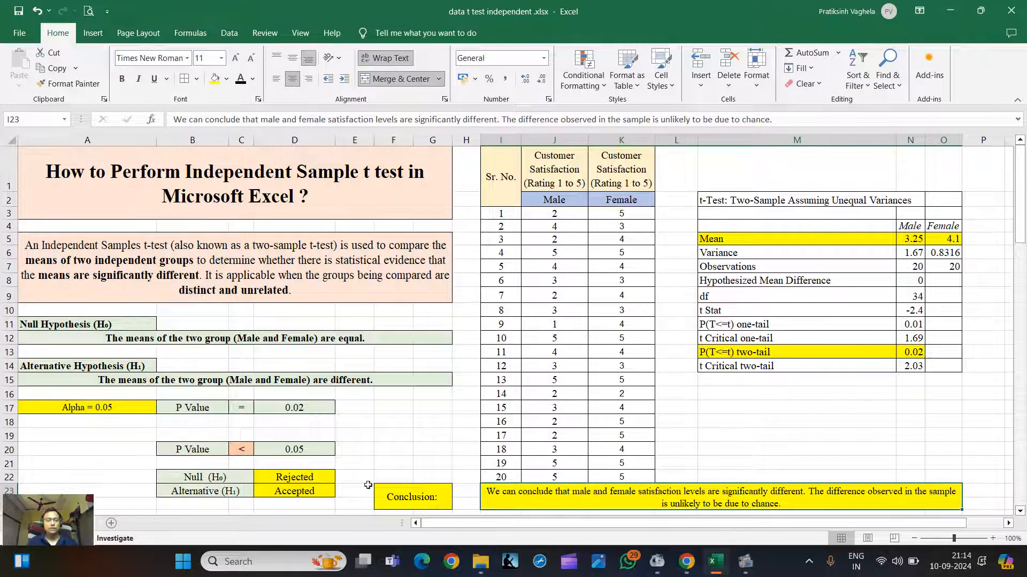
left_click(294, 491)
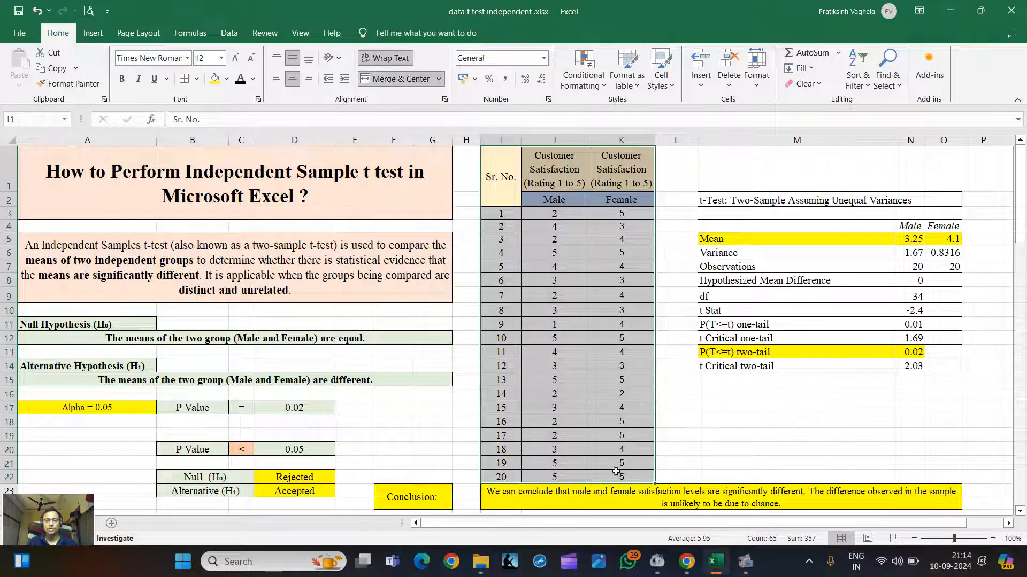
left_click(553, 310)
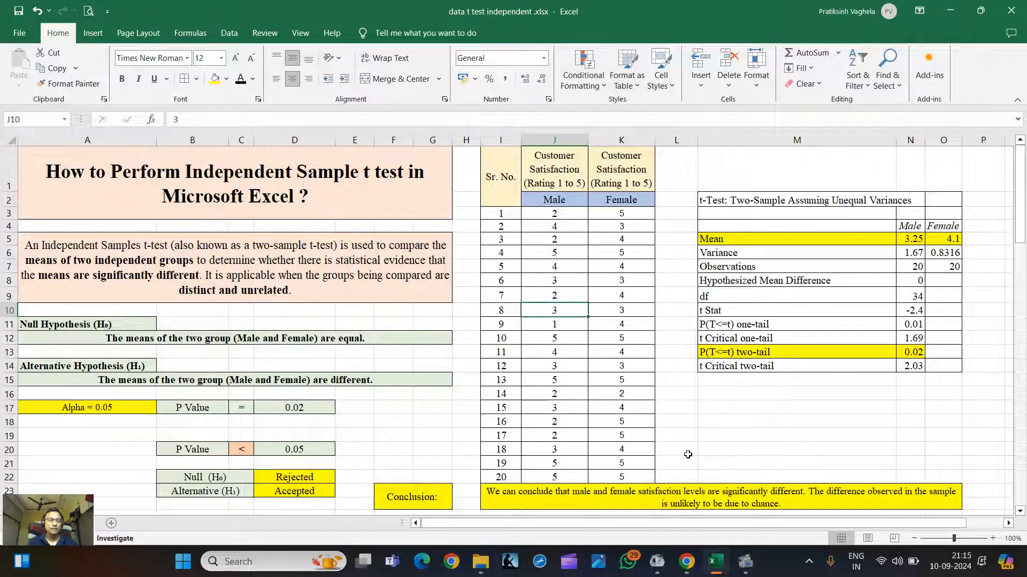
mouse_move(705, 424)
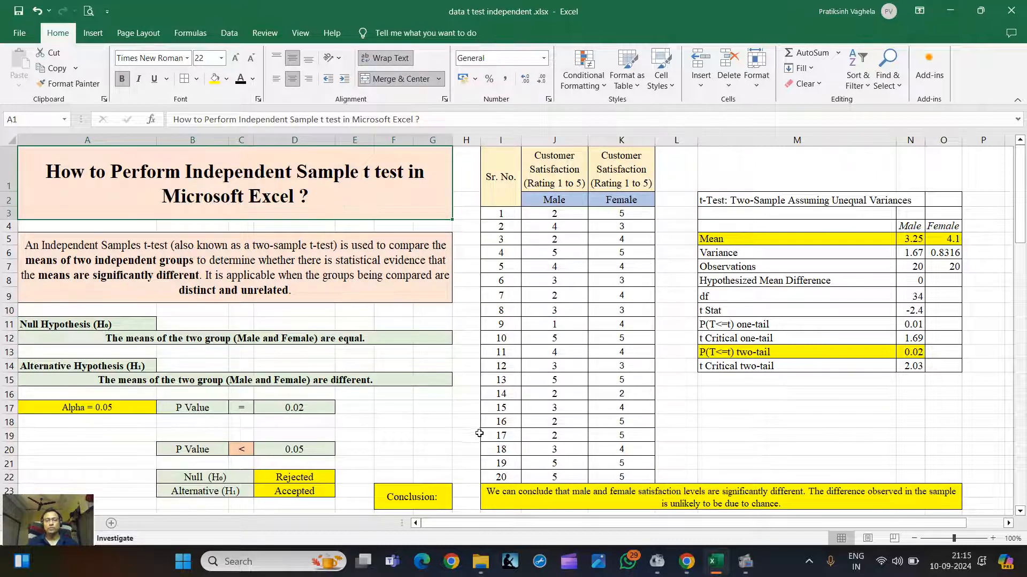
left_click(675, 421)
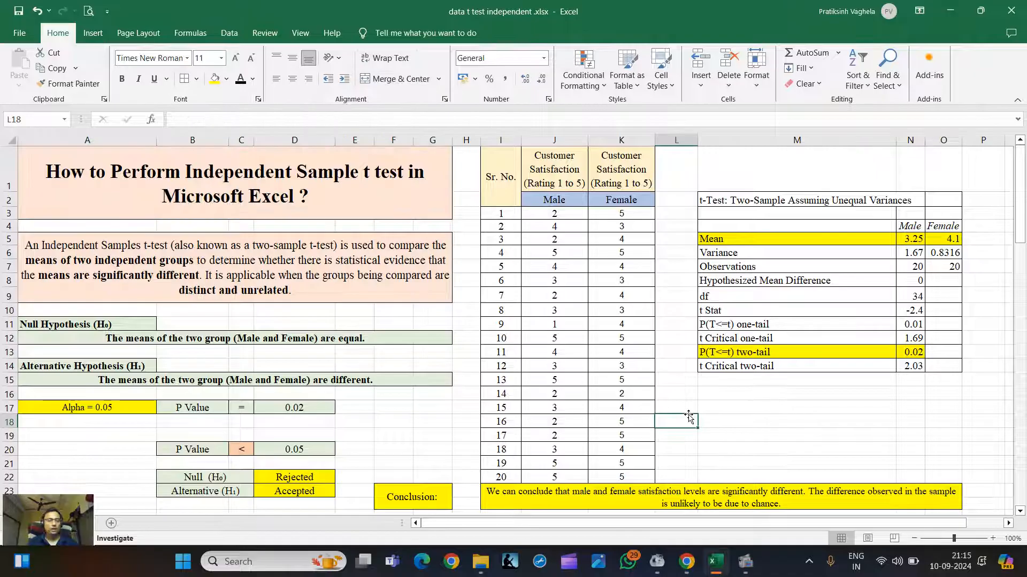